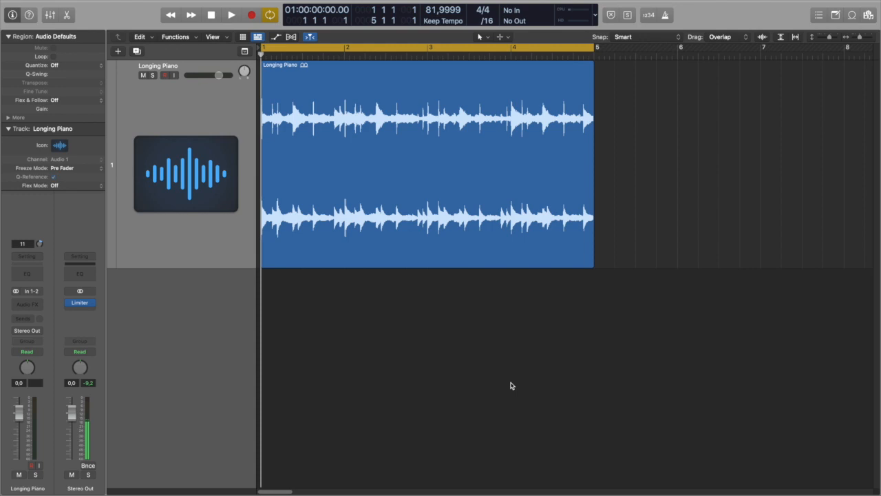
mouse_move(493, 383)
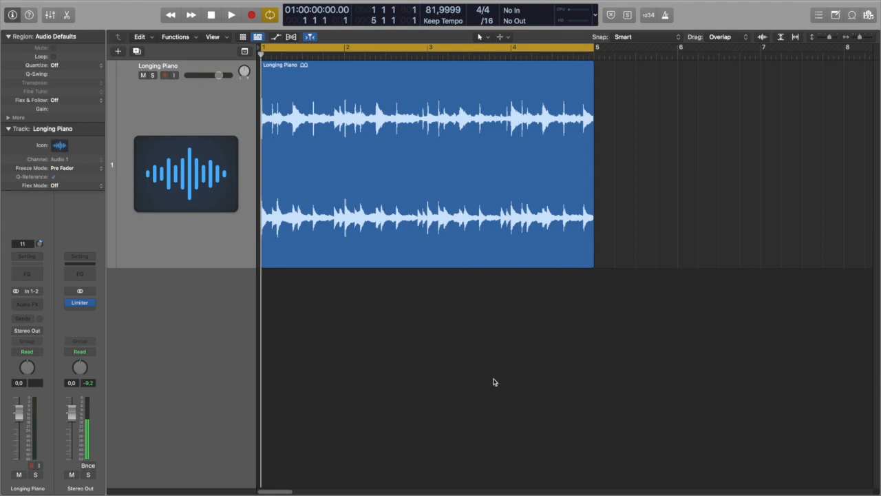
mouse_move(476, 362)
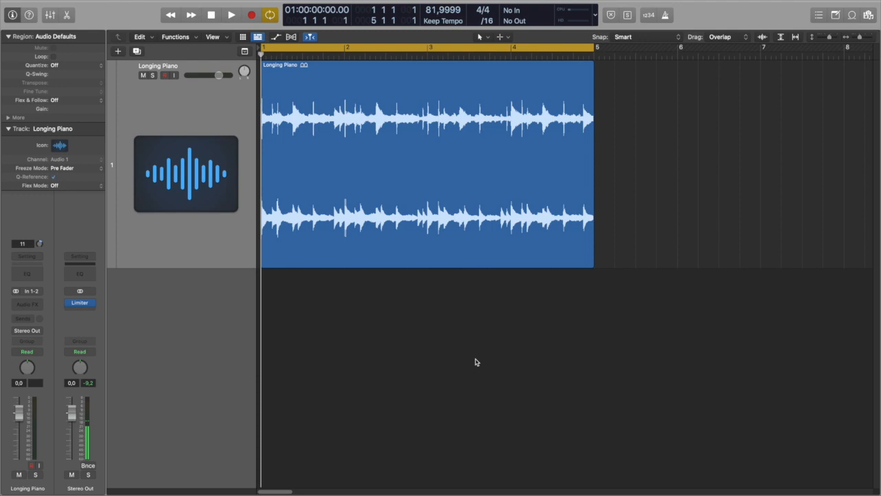
Step: Audition the clean piano loop, then turn the Tape Delay's wet signal up to full
left_click(231, 14)
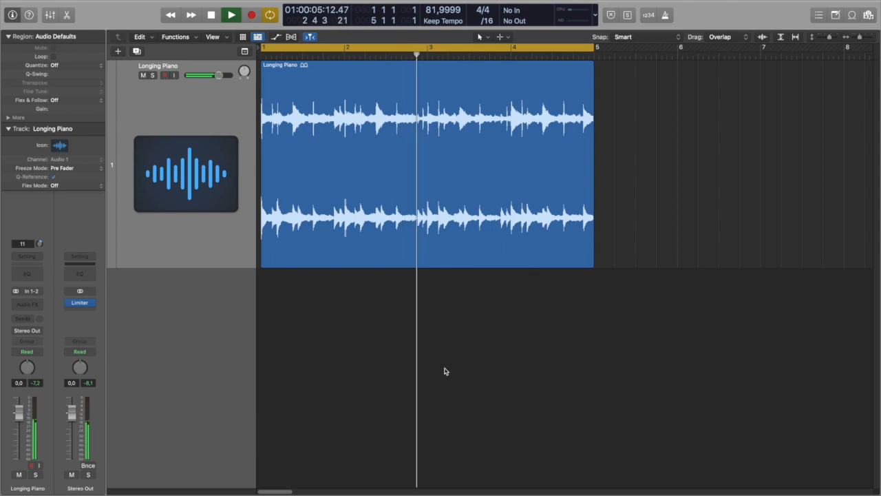
left_click(231, 14)
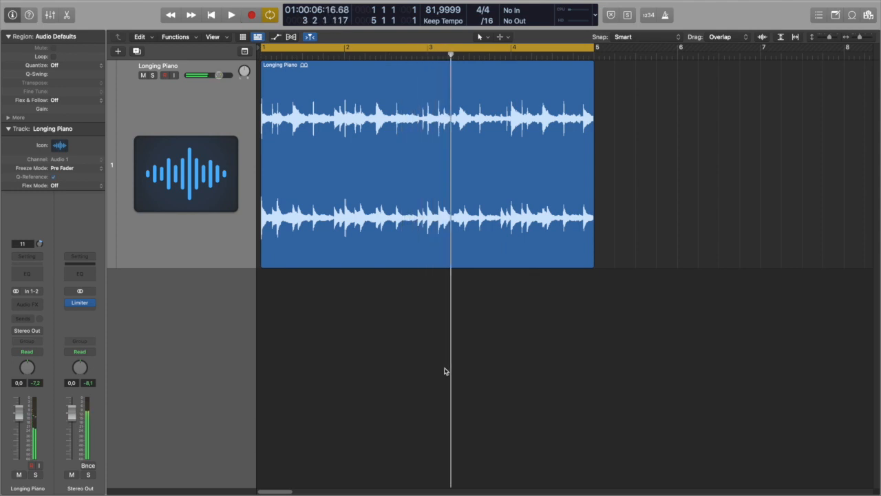
left_click(211, 14)
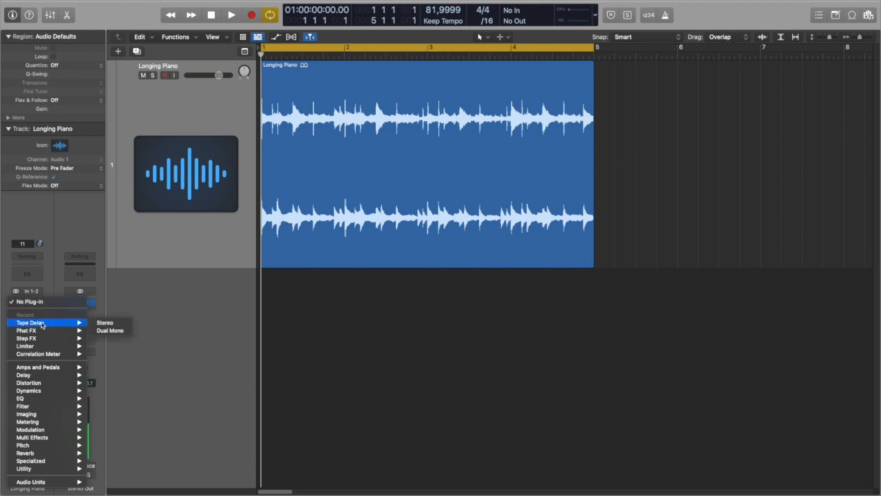
mouse_move(77, 322)
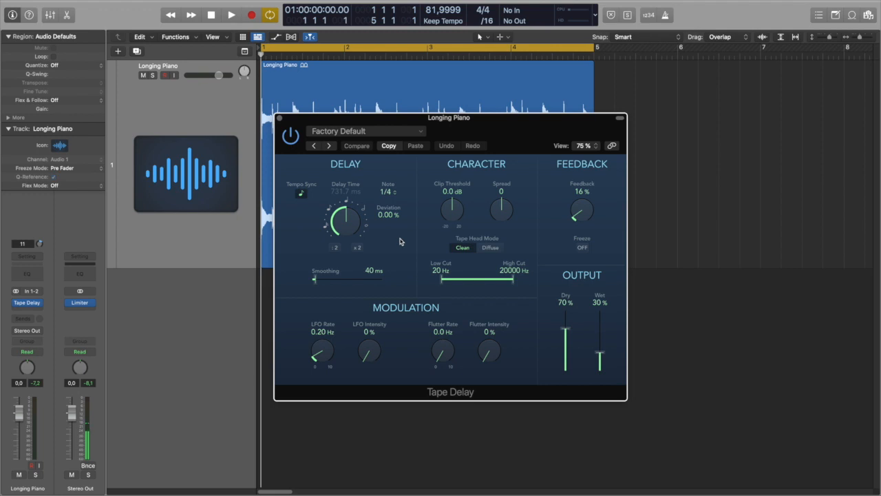
mouse_move(303, 195)
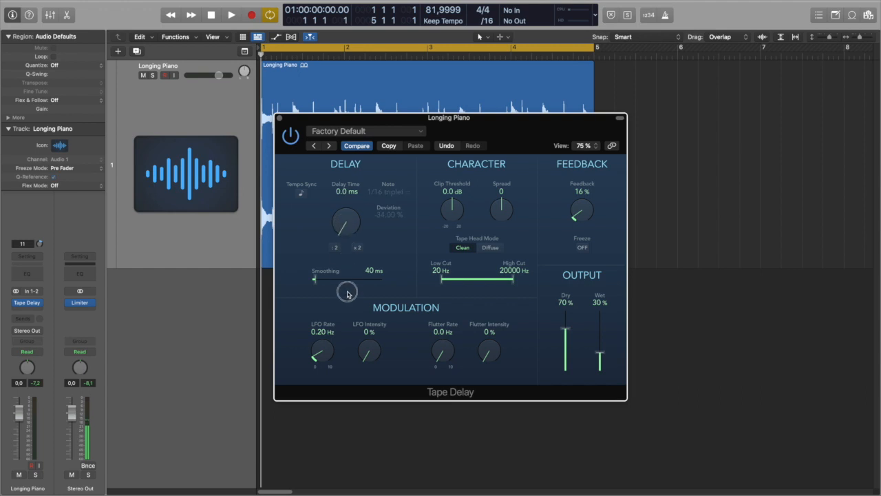
mouse_move(603, 219)
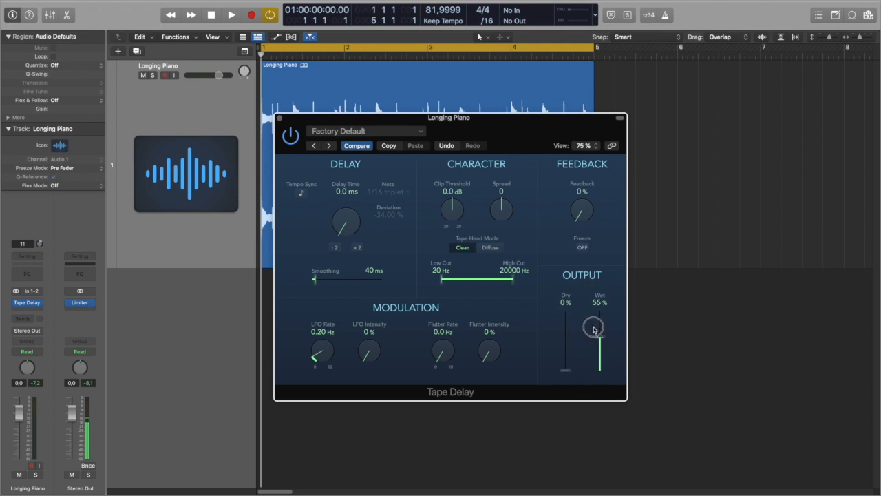
left_click_drag(595, 329, 595, 314)
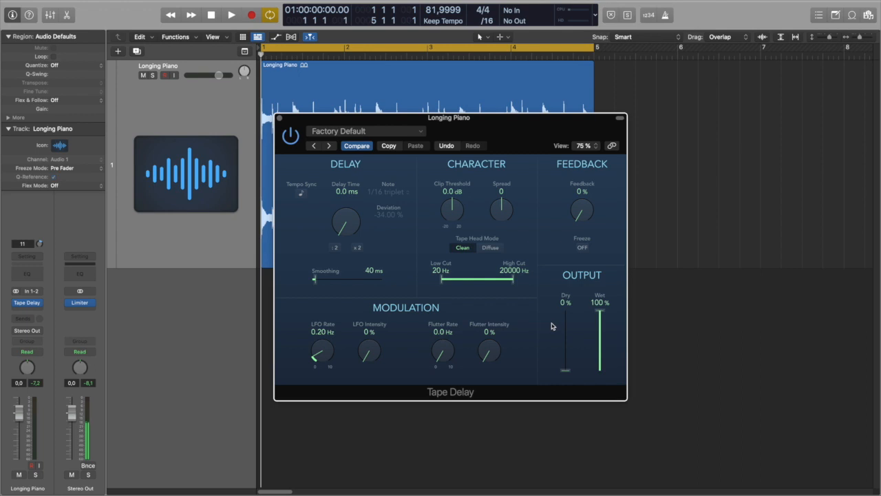
mouse_move(488, 357)
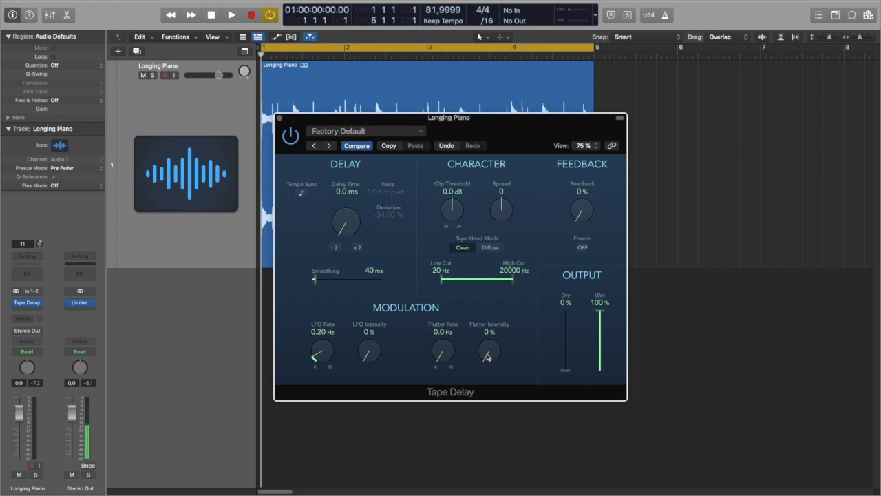
mouse_move(448, 357)
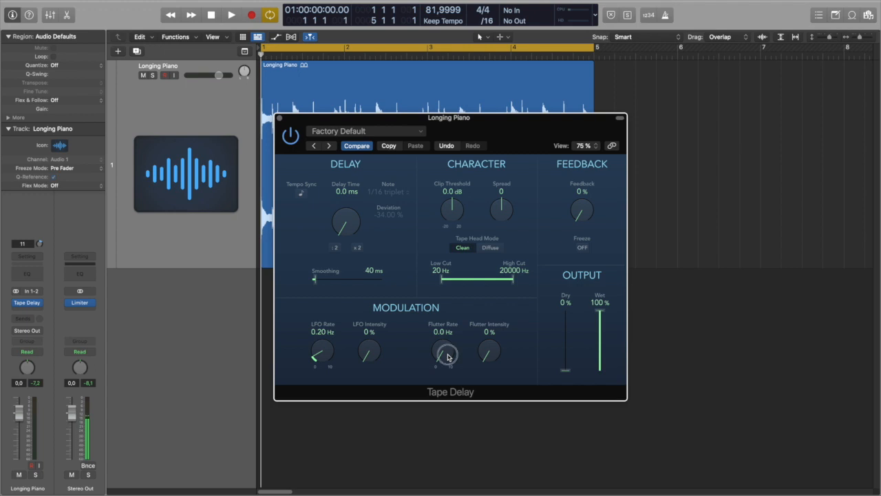
Step: Set Tape Delay flutter rate to 2.5 Hz and flutter intensity to 65% while the loop plays
left_click_drag(446, 355, 446, 320)
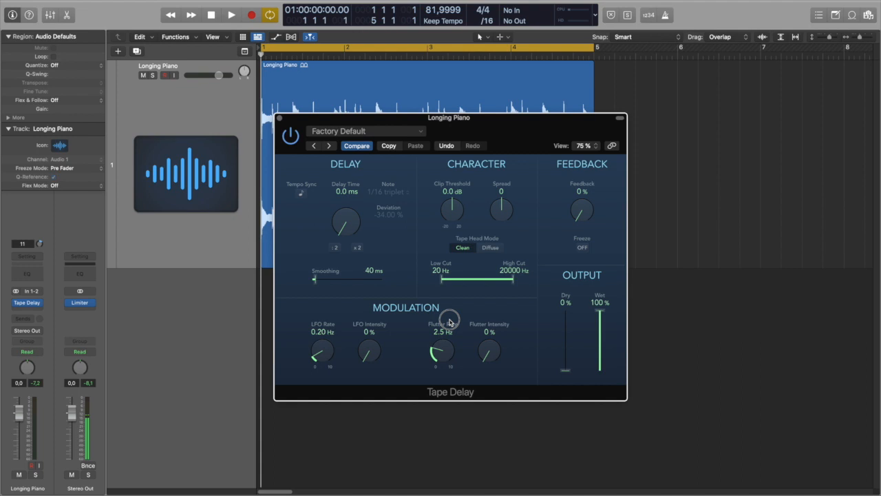
mouse_move(460, 372)
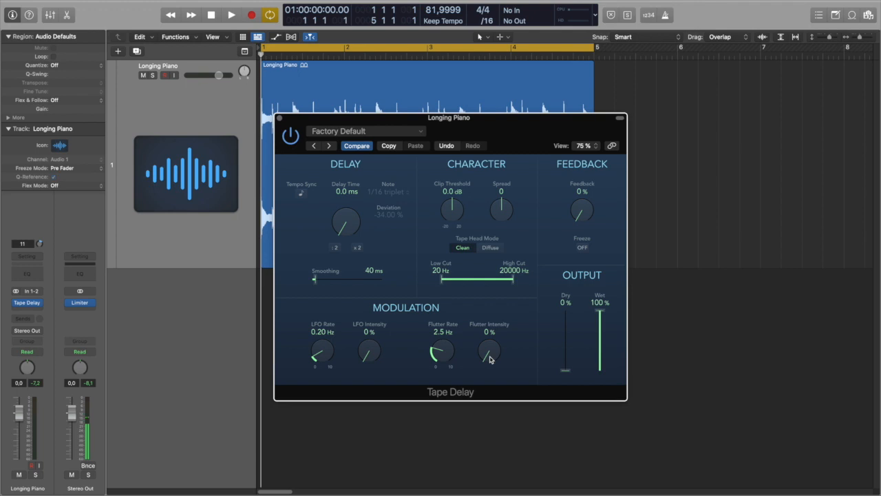
left_click(231, 14)
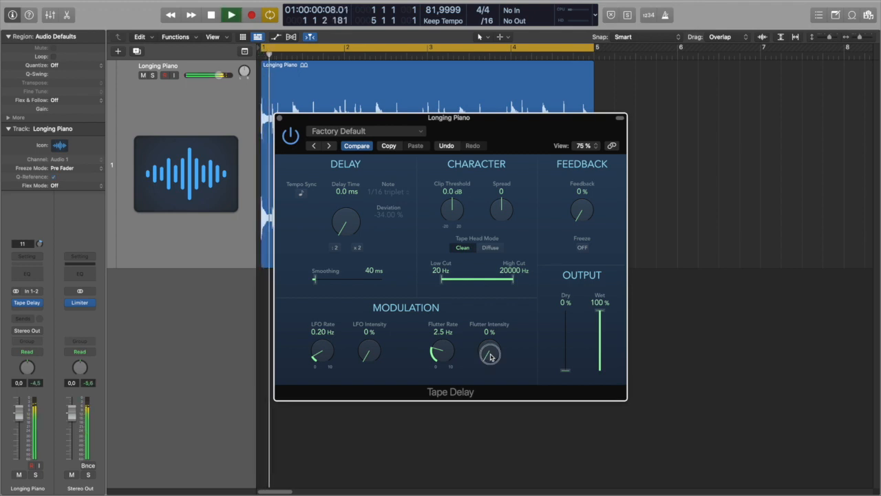
left_click_drag(490, 356, 493, 295)
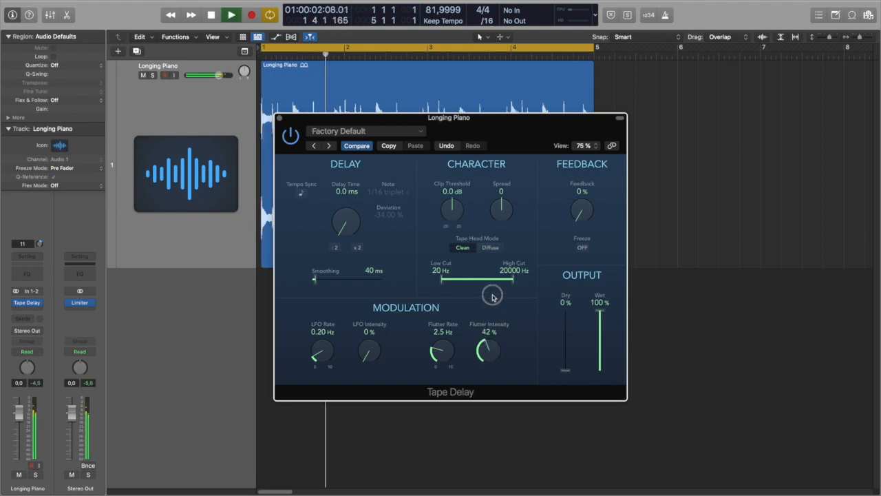
left_click_drag(488, 351, 493, 265)
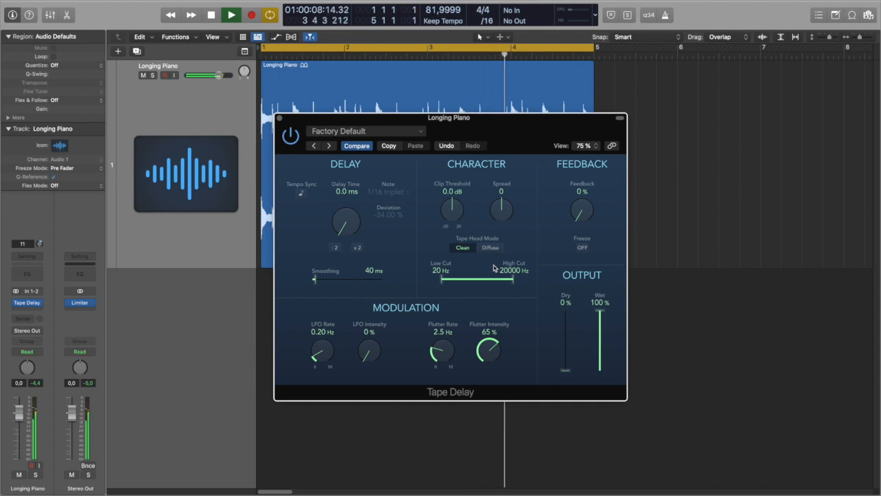
Step: Audition the Diffuse tape head mode during playback, then return the tape head to Clean
left_click(211, 14)
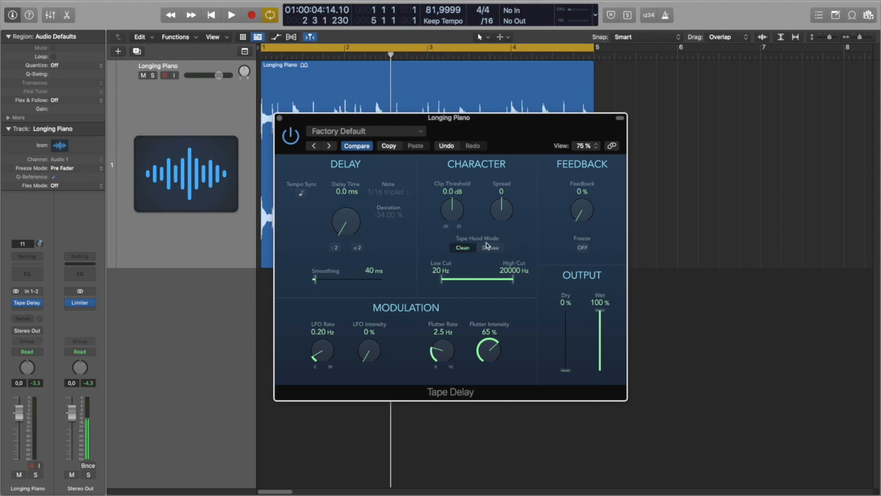
left_click(490, 248)
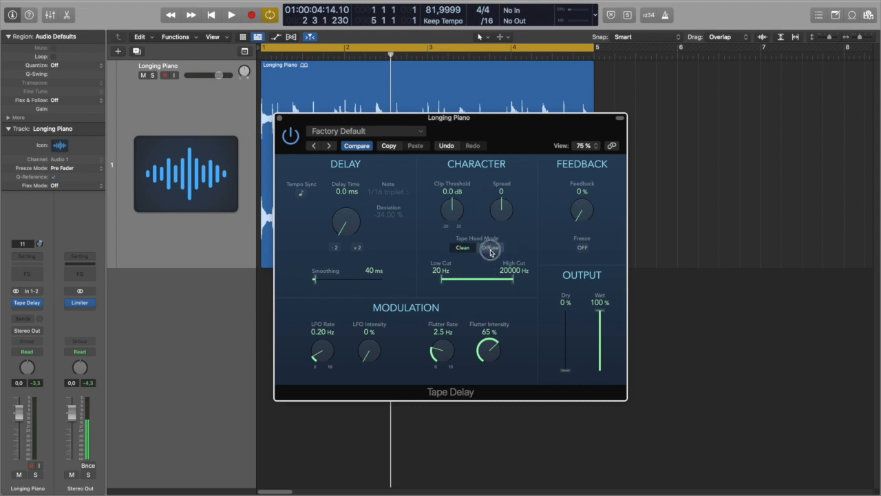
left_click(490, 247)
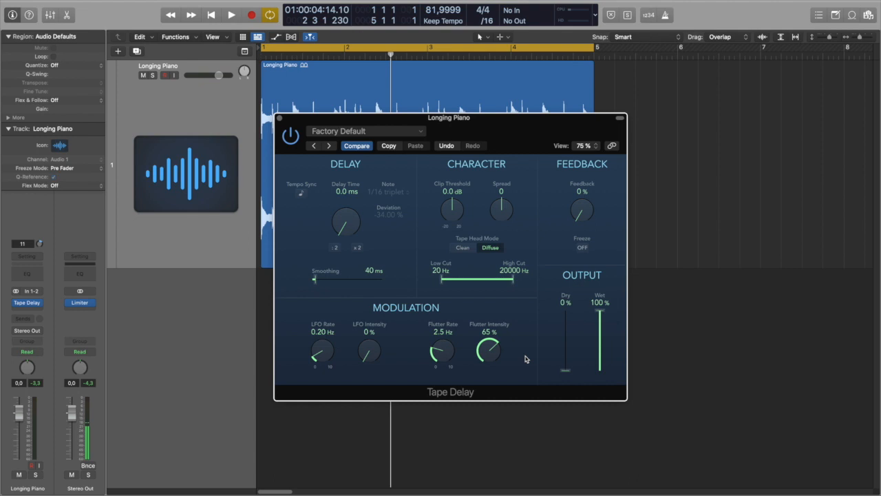
mouse_move(519, 347)
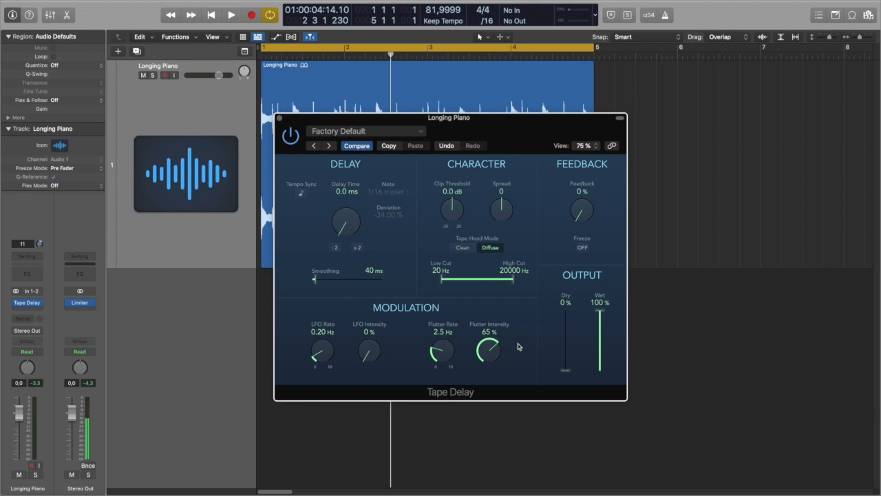
left_click(231, 14)
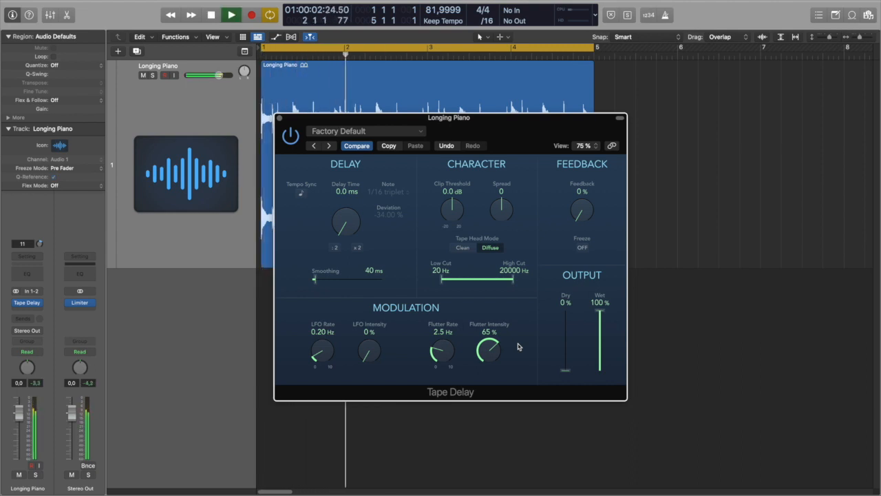
left_click(232, 14)
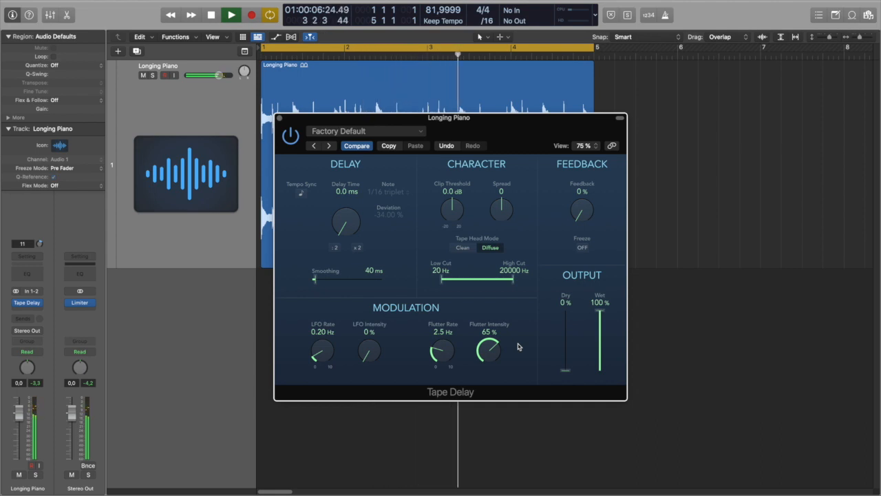
left_click(211, 14)
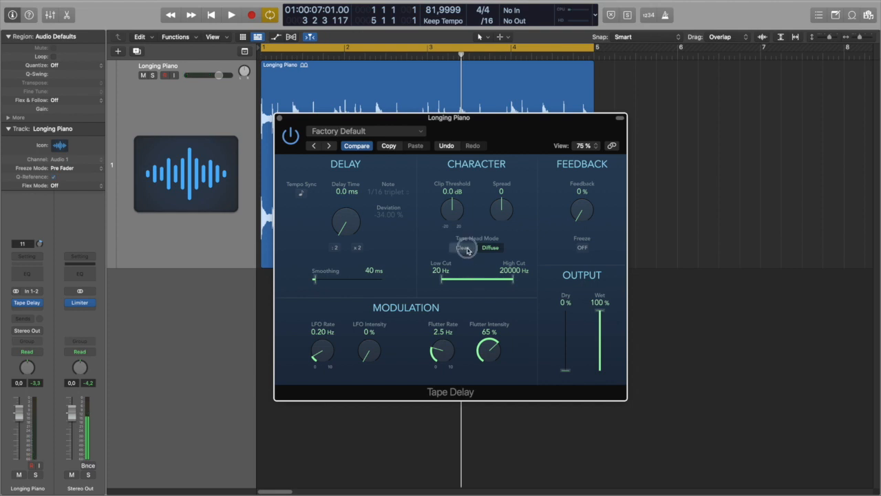
left_click(463, 248)
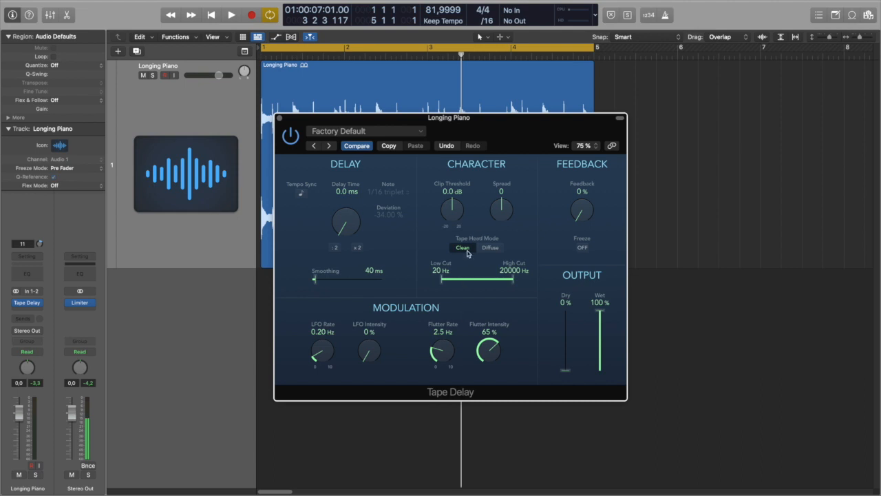
mouse_move(468, 336)
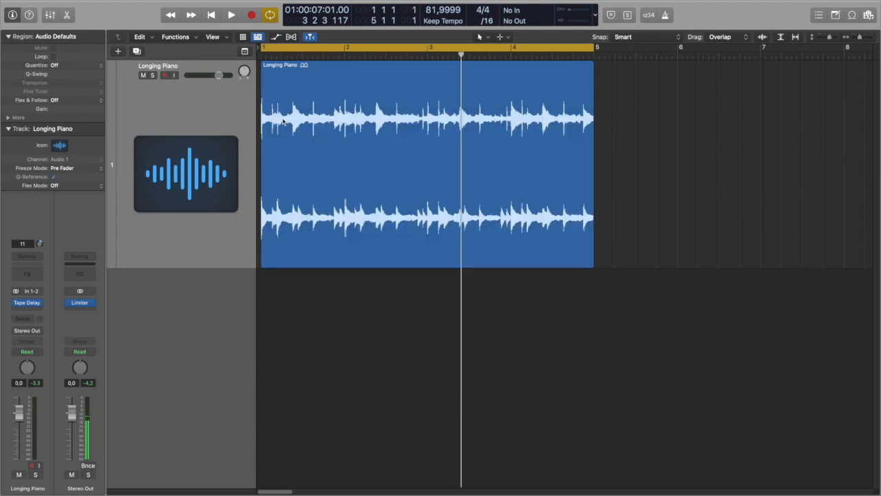
Step: Add a second Tape Delay, fully wet, with the Diffuse tape head mode
left_click(26, 303)
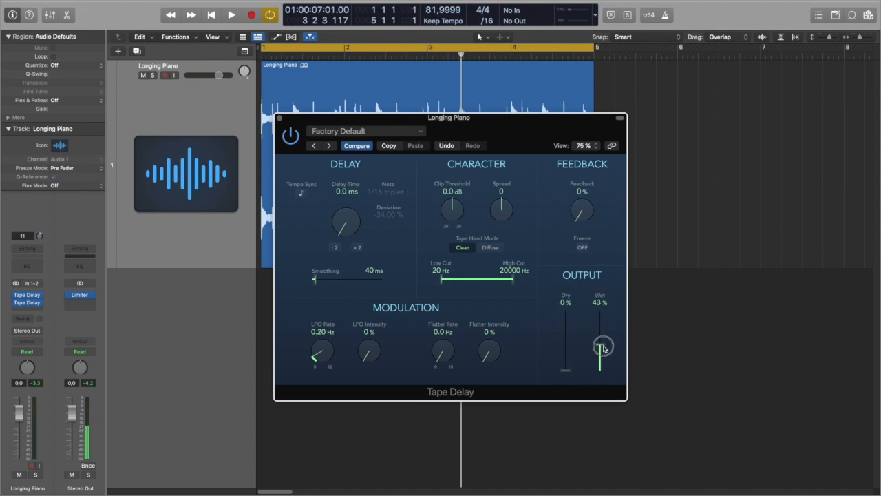
left_click_drag(601, 347, 601, 312)
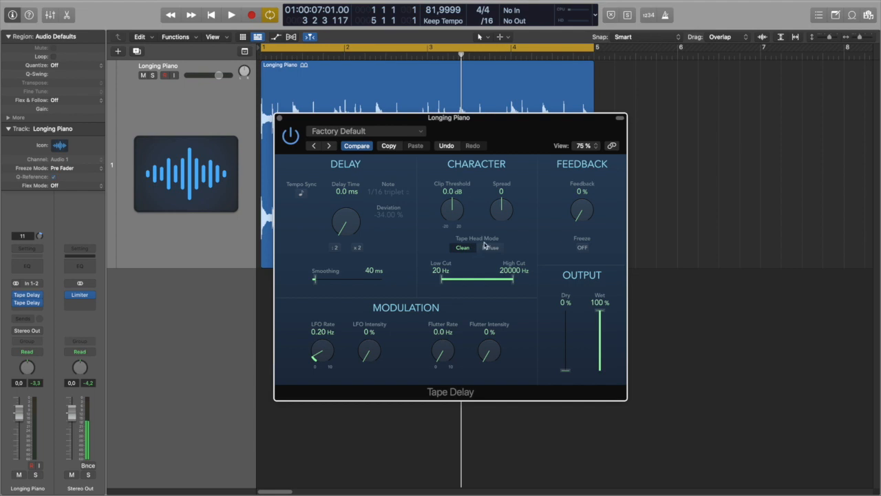
left_click(491, 248)
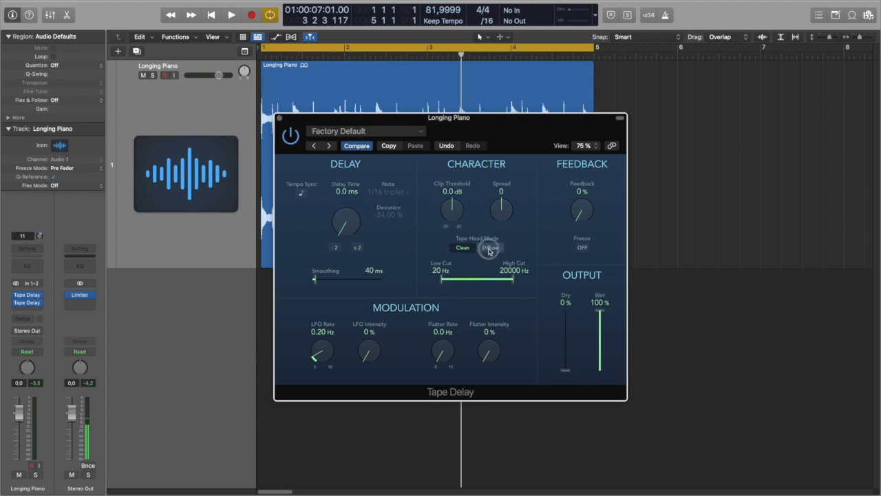
left_click(491, 248)
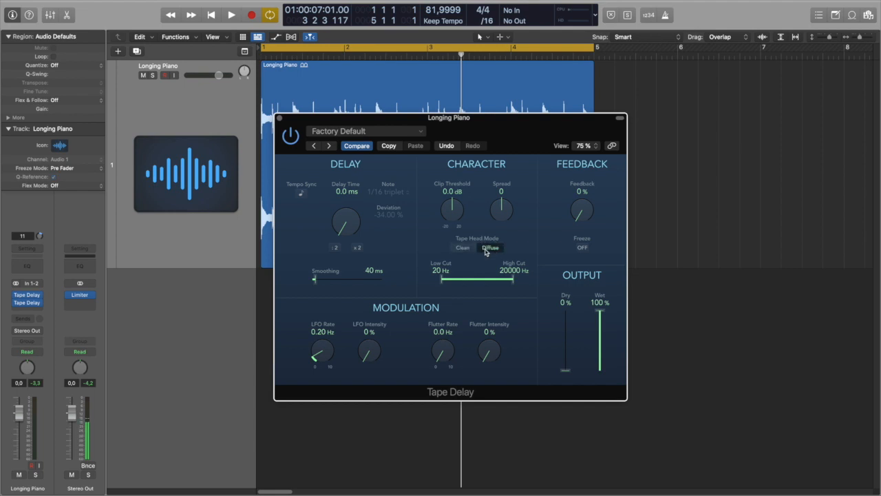
Step: Filter the delay to 85 Hz–3900 Hz with a -7.4 dB clip threshold and audition it
left_click_drag(443, 280, 463, 280)
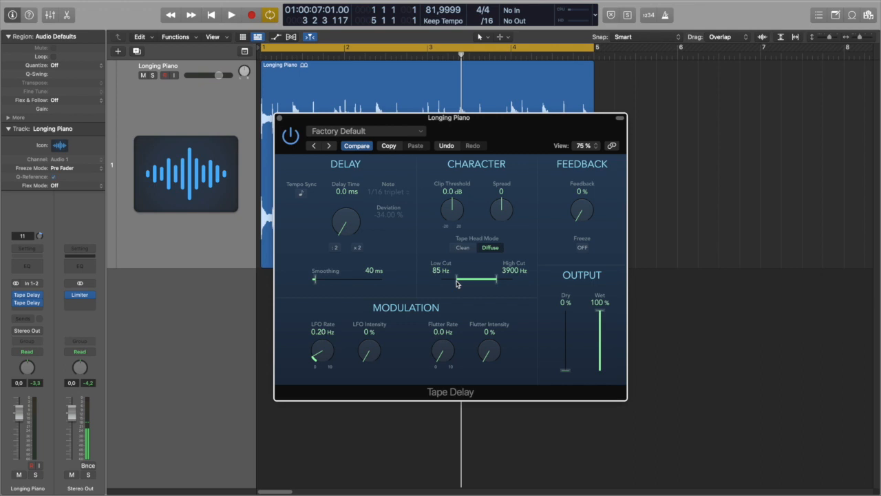
left_click_drag(452, 209, 454, 227)
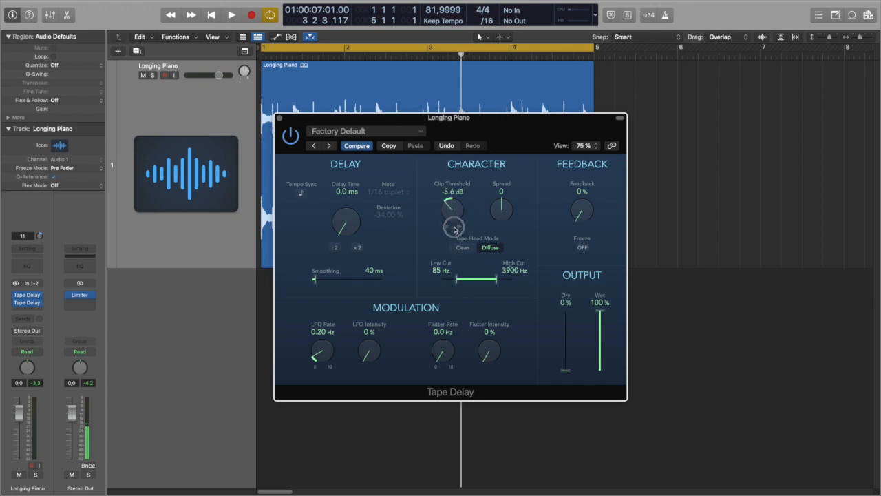
left_click_drag(453, 209, 465, 227)
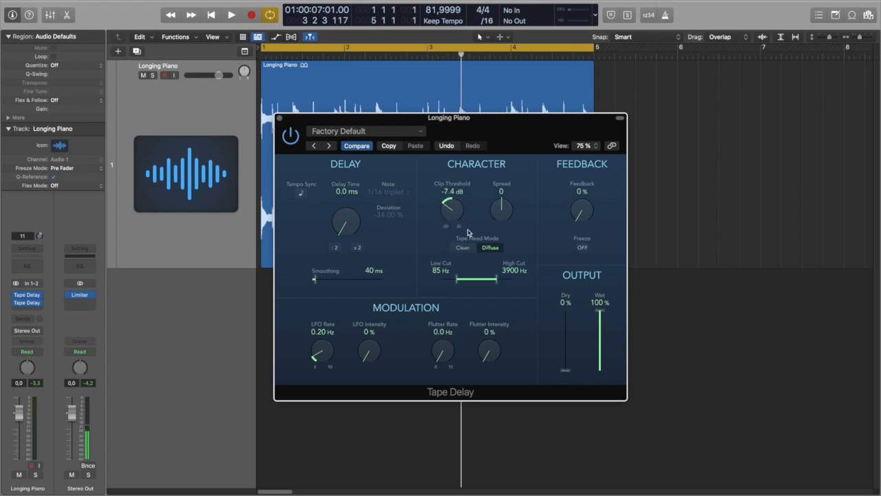
mouse_move(428, 276)
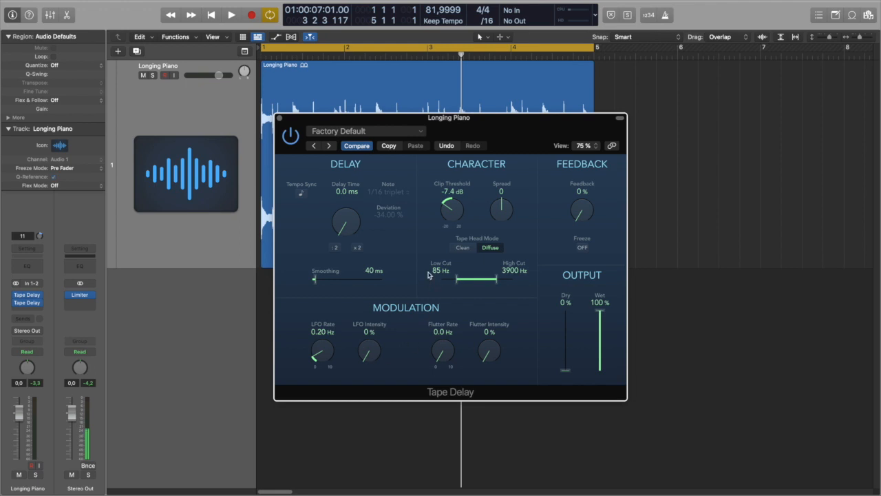
left_click(231, 13)
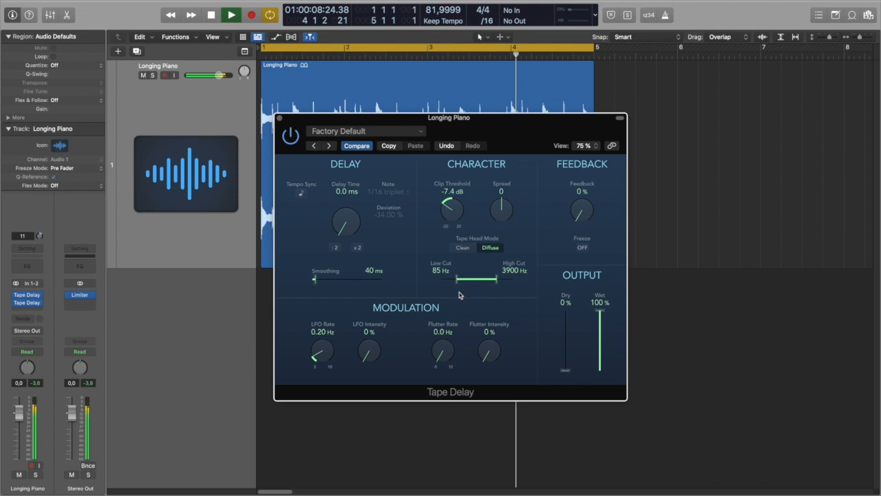
left_click(211, 14)
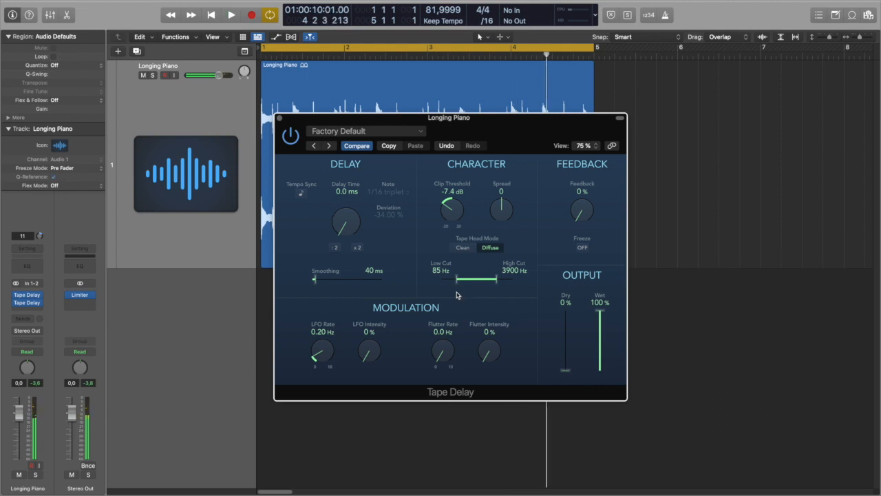
mouse_move(422, 251)
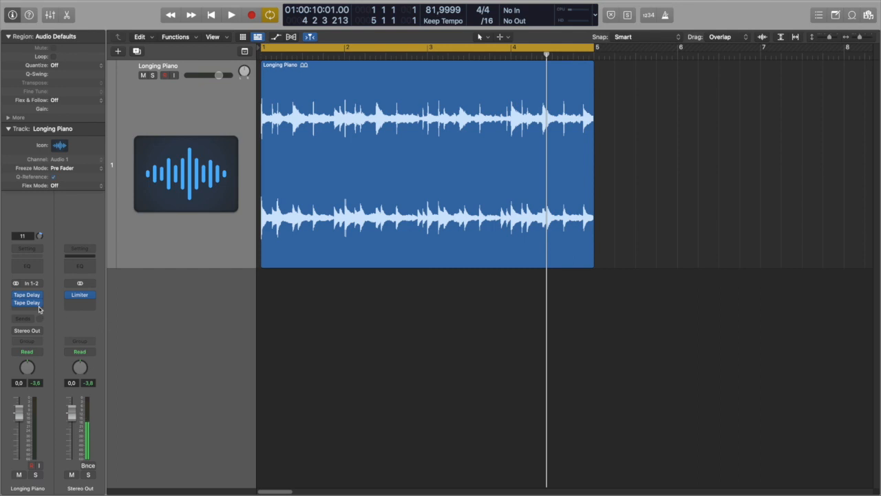
Step: Insert Step FX in stereo after the two Tape Delays
left_click(28, 303)
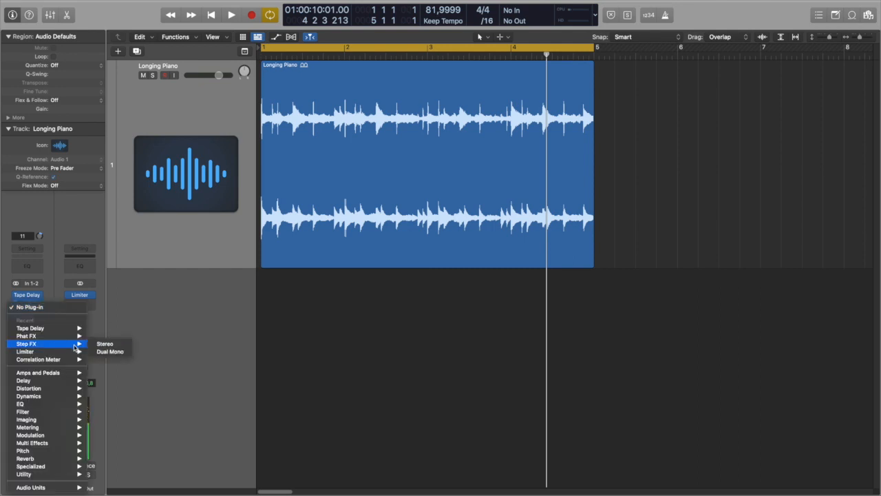
left_click(105, 344)
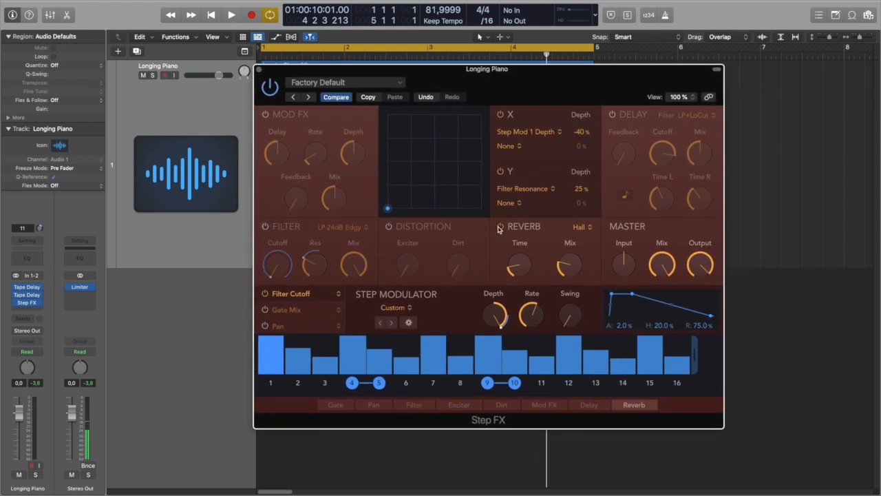
Step: Target Gate Add with the step modulator, load a random square pattern and set depth to -81%
left_click(501, 226)
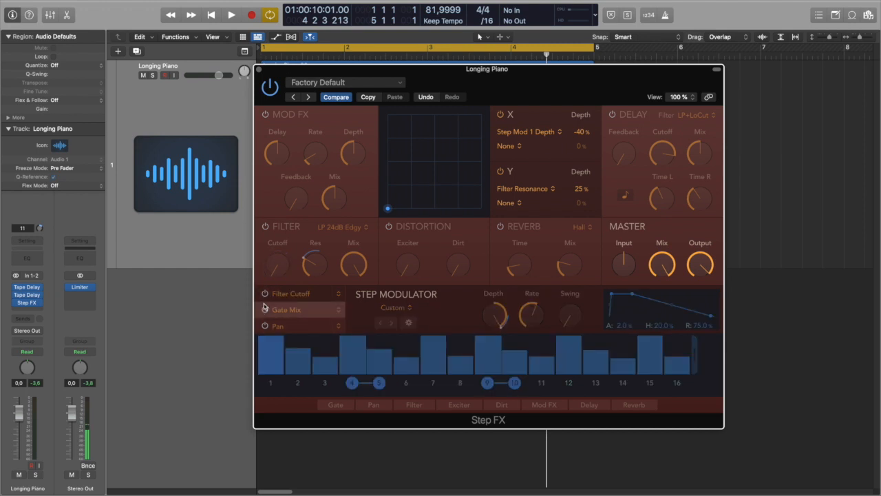
left_click(336, 405)
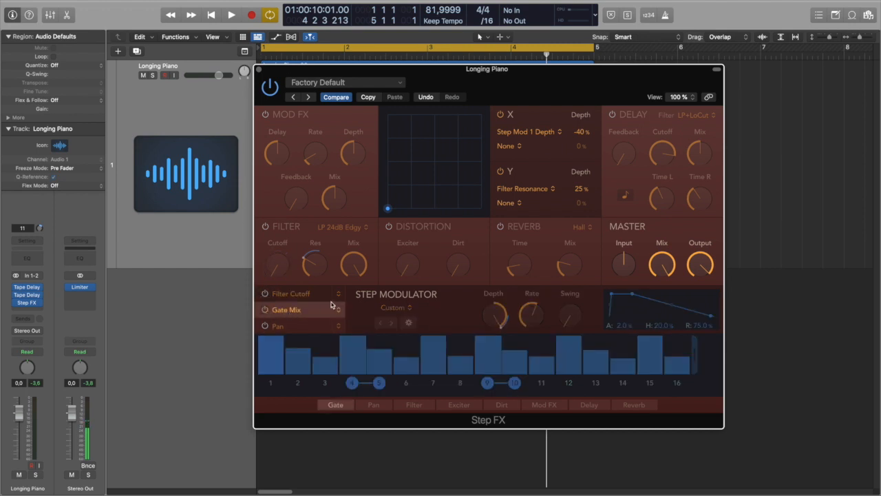
left_click(287, 309)
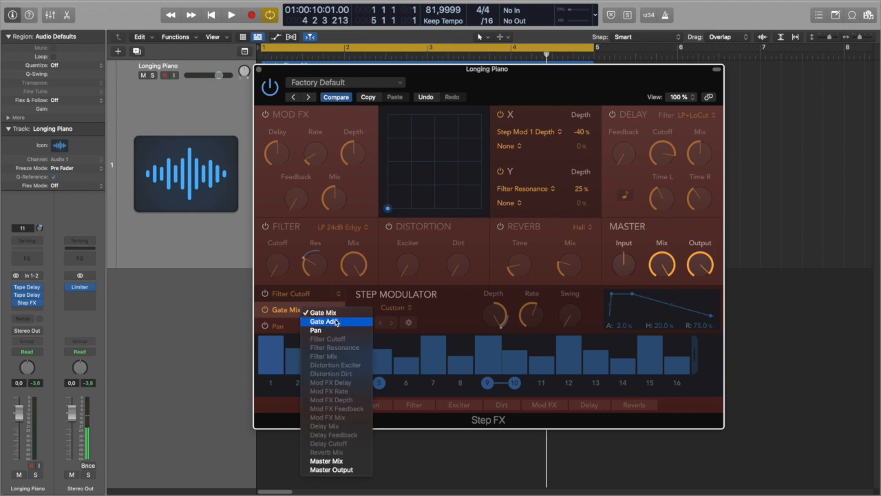
left_click(325, 322)
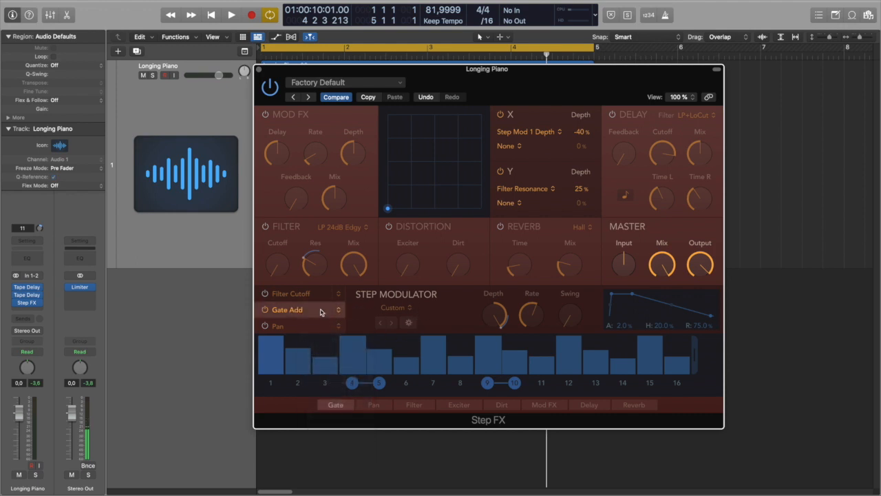
left_click(405, 308)
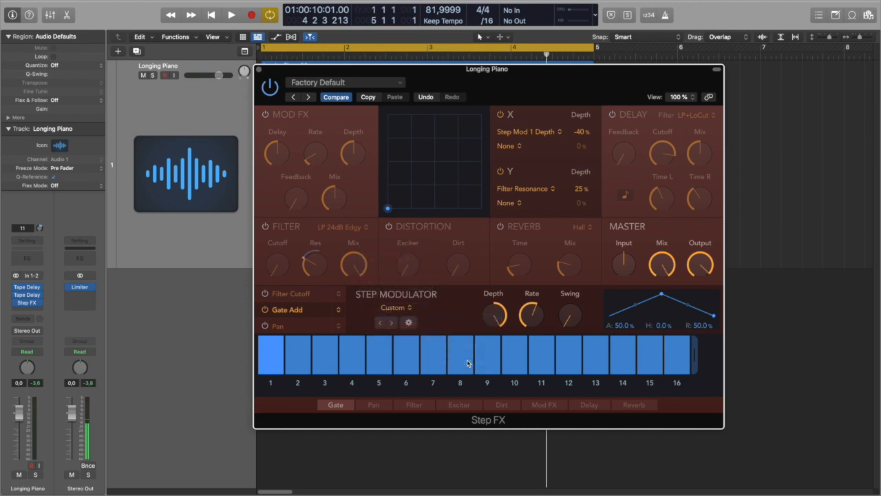
left_click(397, 307)
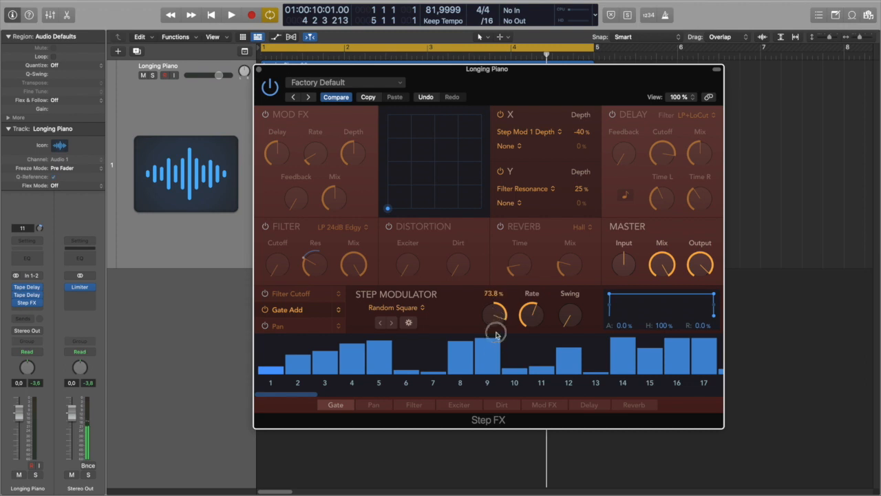
left_click_drag(493, 314, 513, 432)
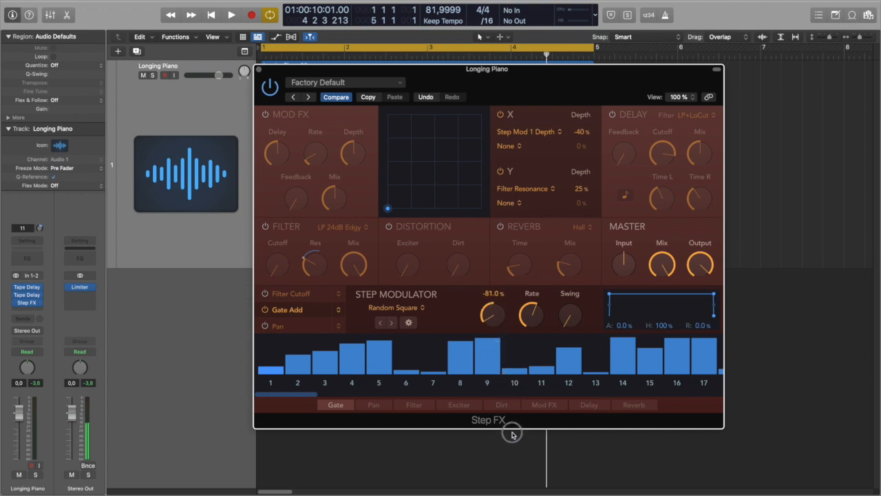
mouse_move(608, 298)
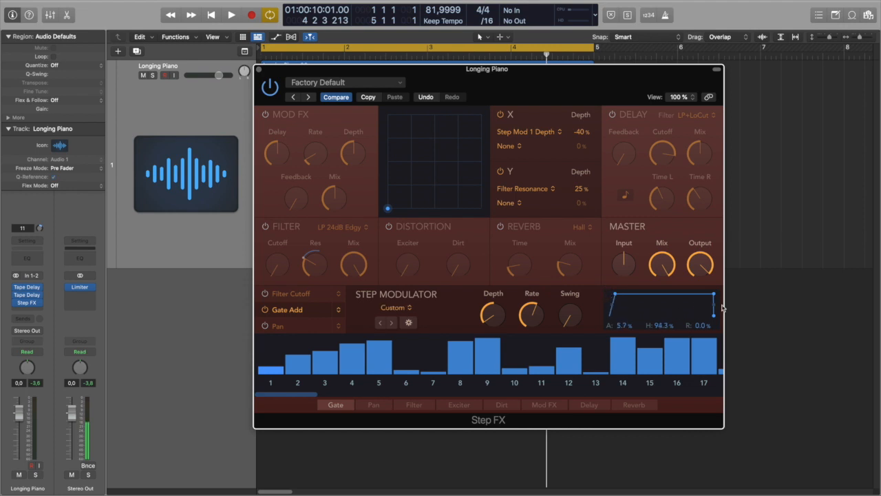
Step: Shape the gate envelope to 5.7% attack, 45.4% hold and 5.7% release
left_click_drag(714, 292, 650, 296)
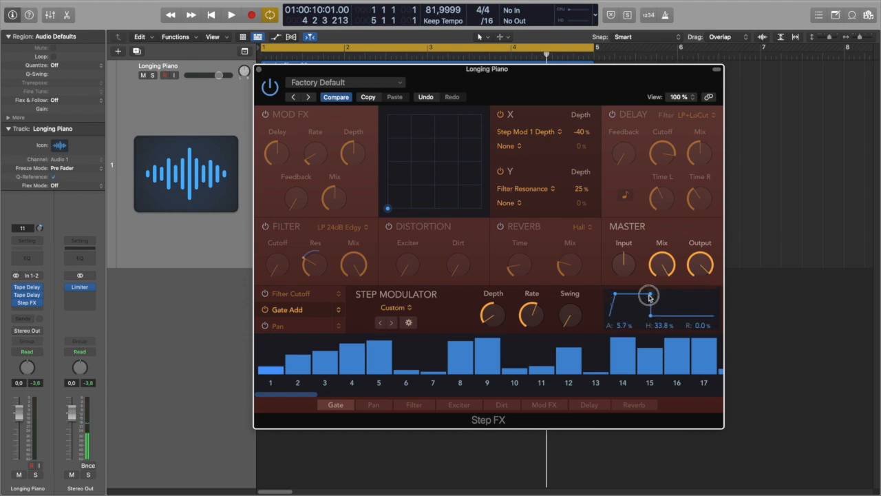
left_click_drag(650, 295, 673, 311)
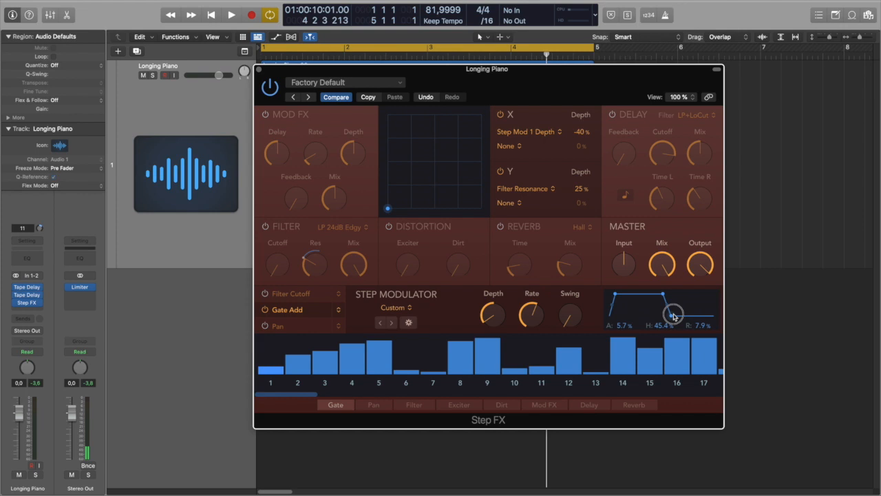
left_click_drag(673, 316, 672, 314)
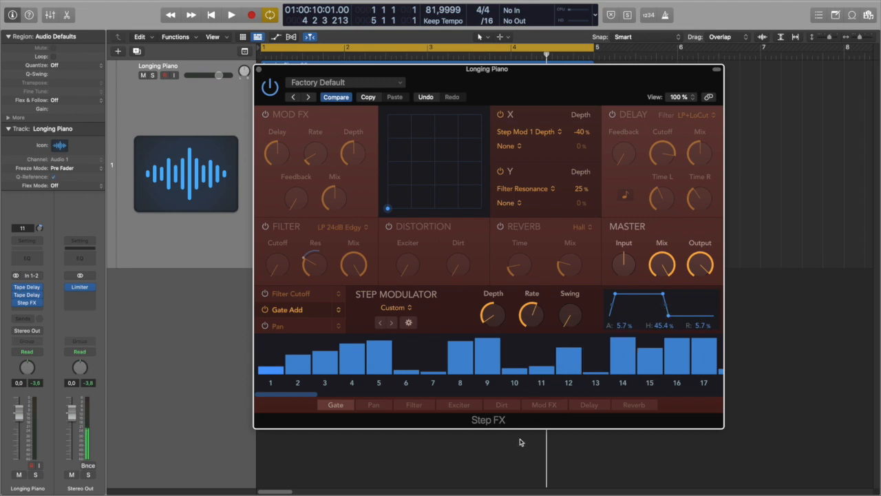
left_click(232, 13)
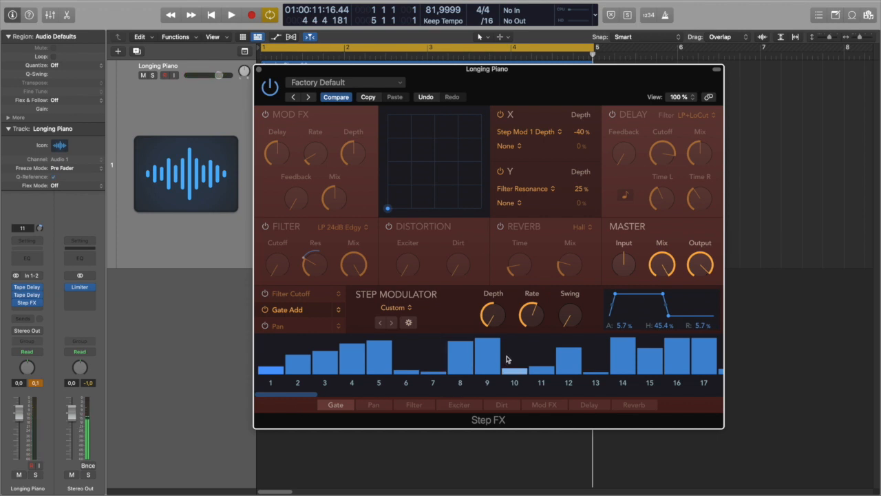
left_click_drag(298, 347, 298, 361)
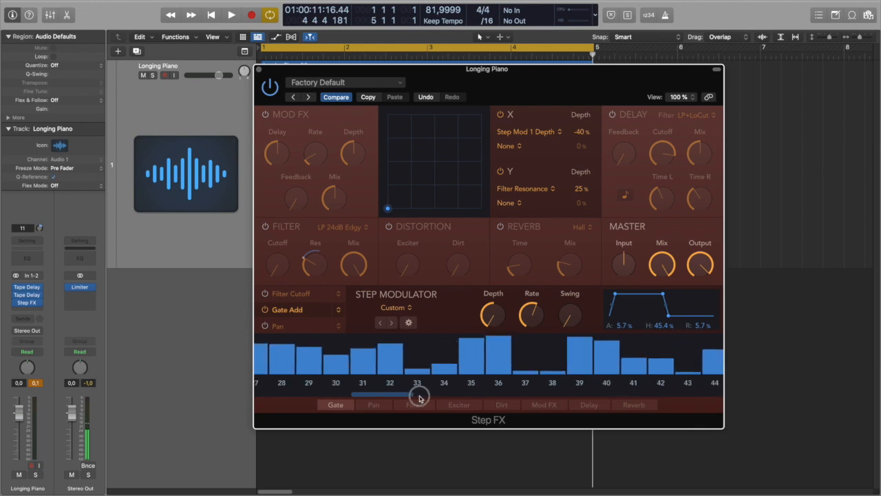
left_click_drag(421, 395, 485, 399)
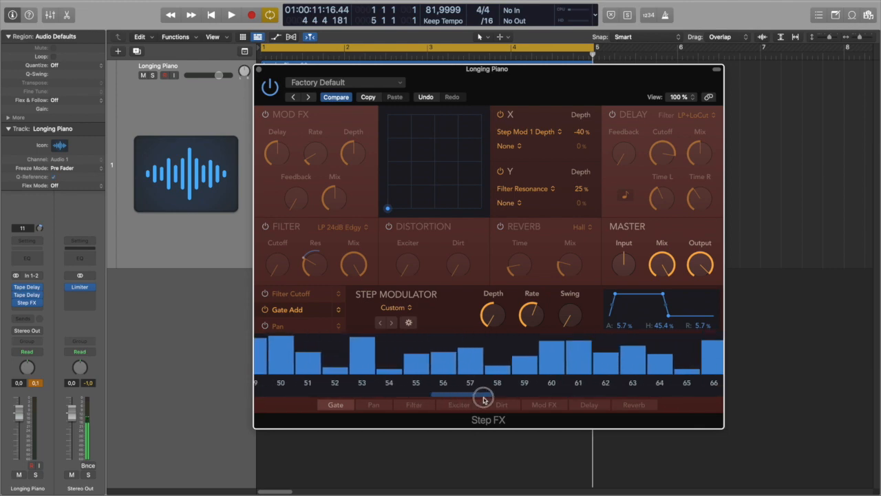
left_click_drag(482, 394, 606, 394)
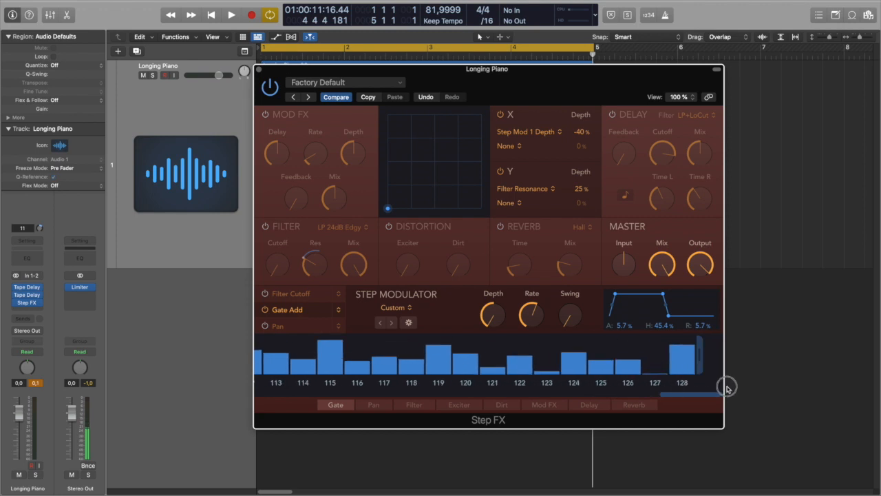
left_click_drag(689, 394, 283, 394)
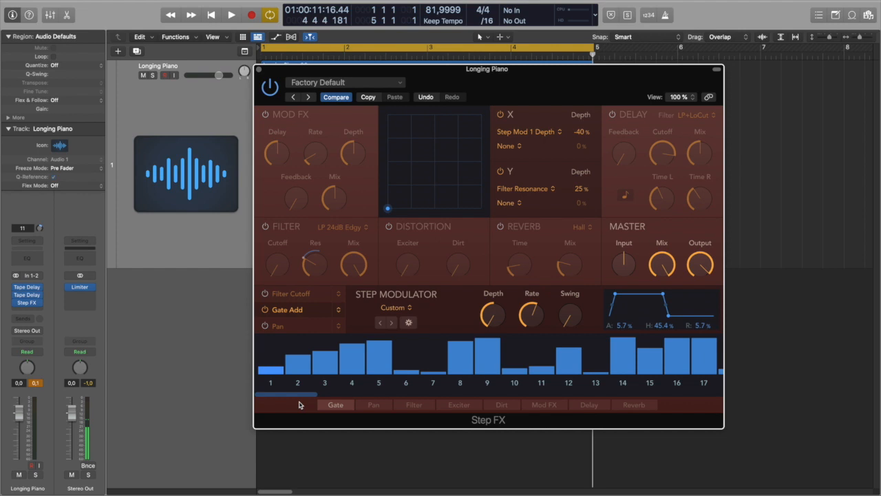
mouse_move(422, 449)
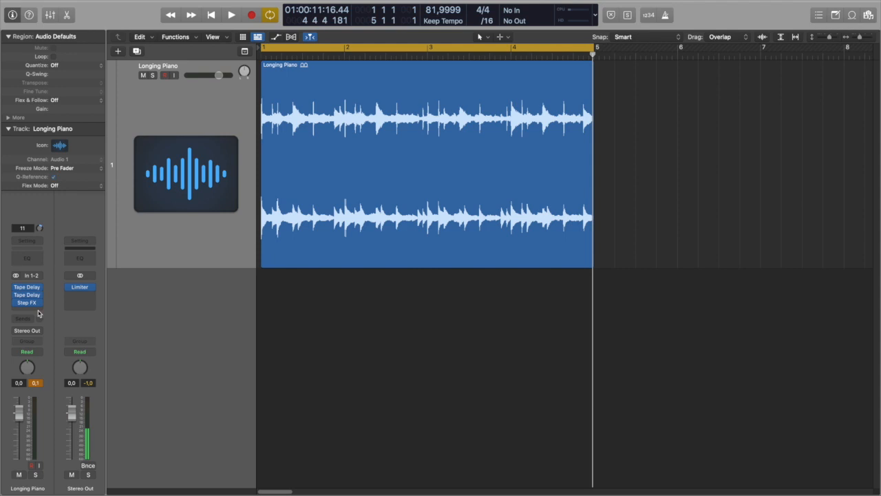
Step: Insert Phat FX in the slot after Step FX
left_click(28, 303)
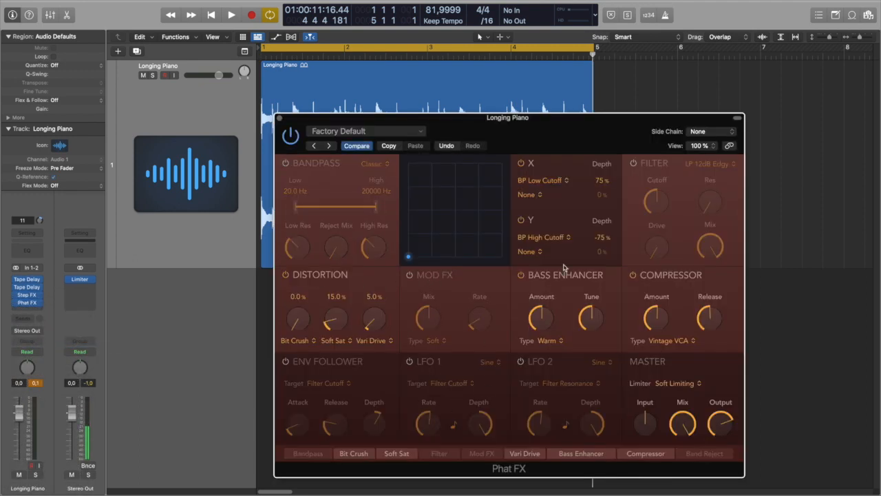
Step: Switch off Bass Enhancer and Compressor, raise Vari Drive to 7.8 and set Soft Sat to about 14
left_click(520, 276)
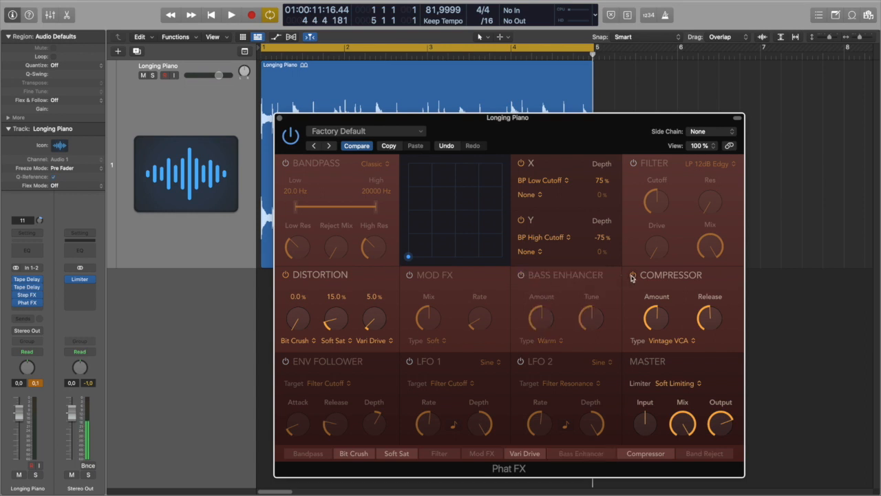
left_click(632, 275)
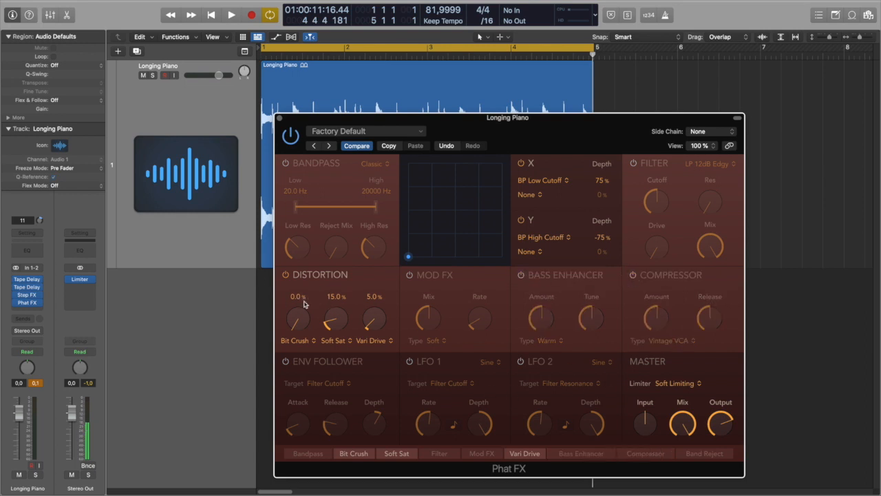
mouse_move(375, 329)
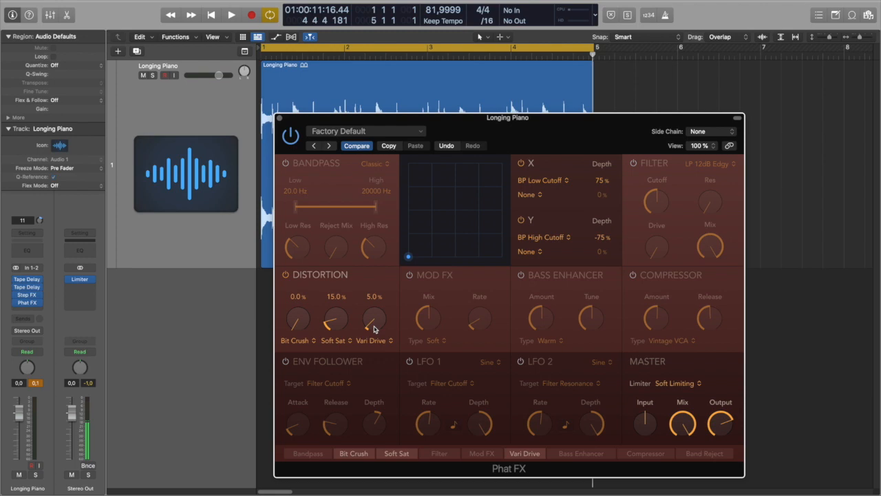
mouse_move(389, 344)
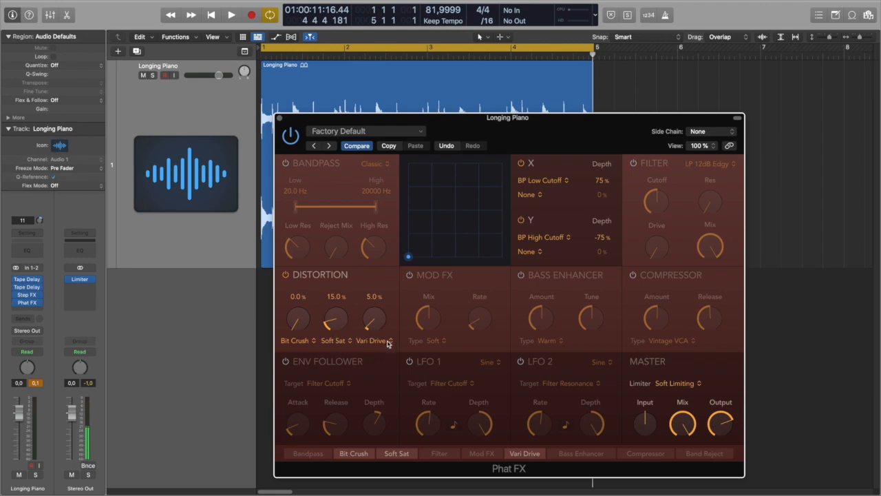
mouse_move(382, 346)
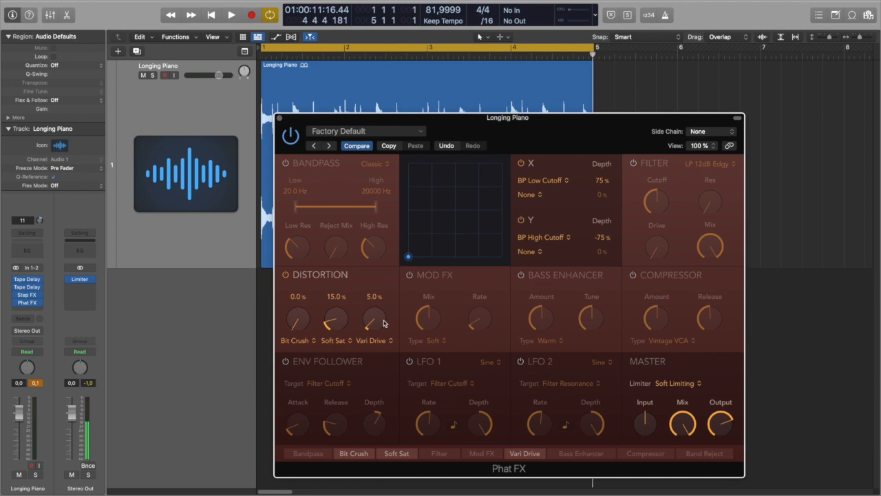
left_click(231, 14)
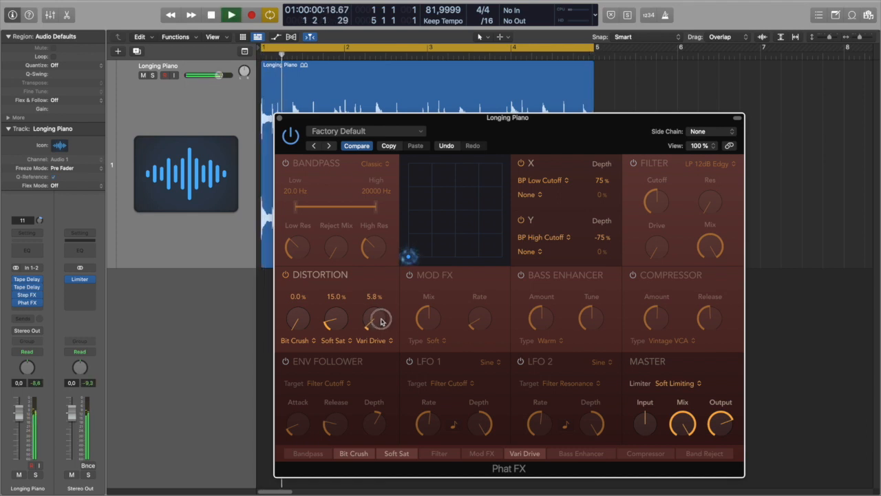
left_click_drag(336, 318, 347, 315)
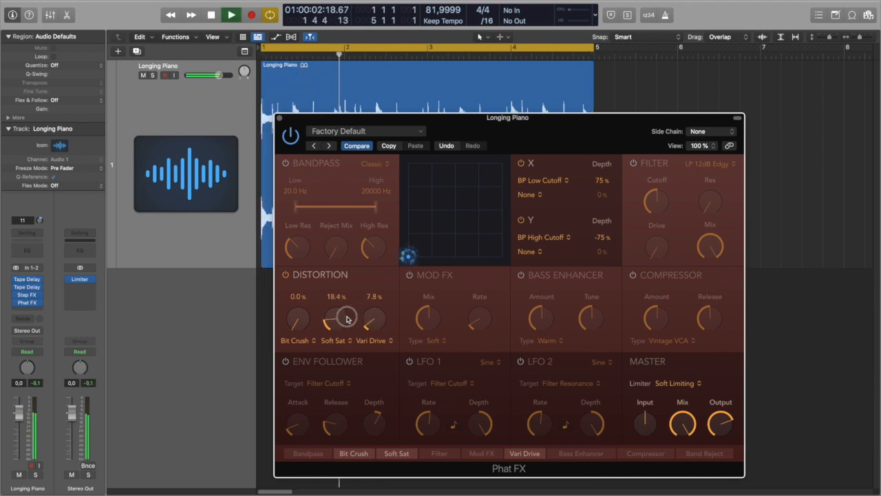
left_click_drag(336, 317, 336, 323)
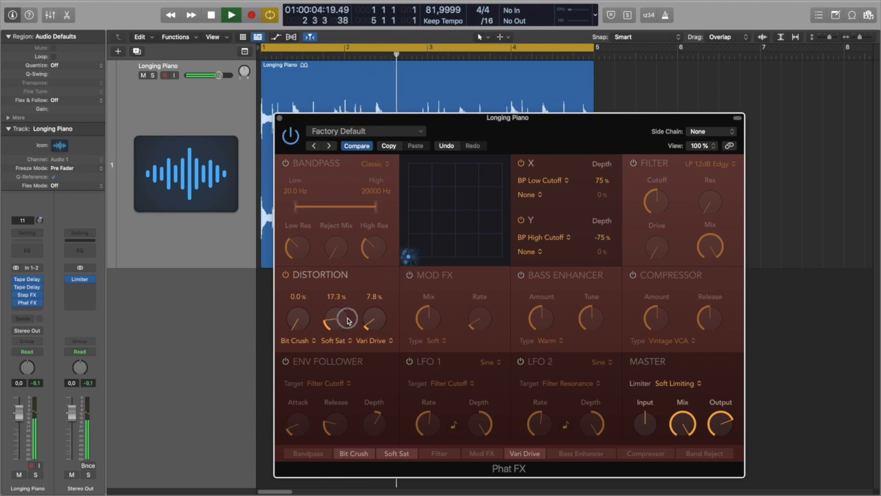
left_click_drag(347, 318, 347, 328)
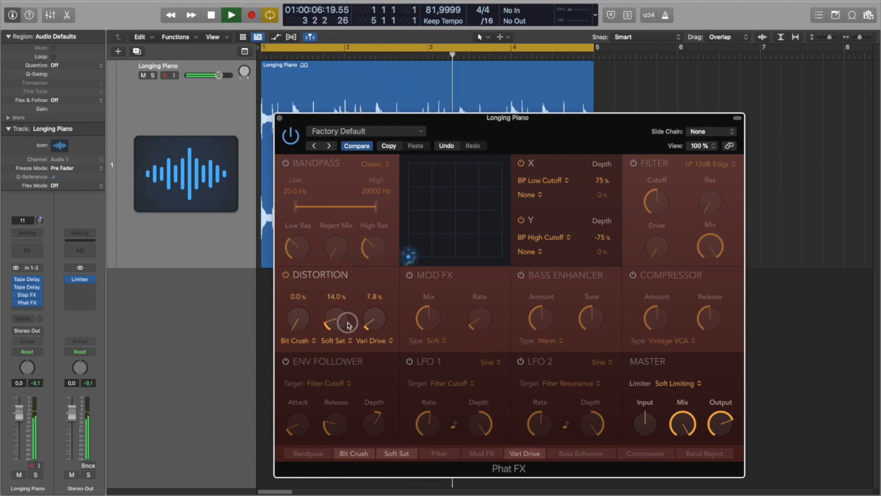
left_click_drag(336, 322, 336, 328)
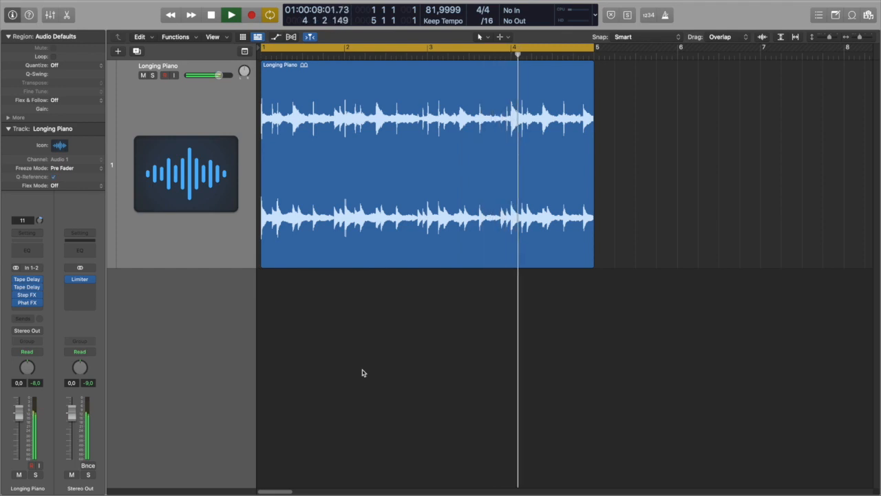
left_click(210, 14)
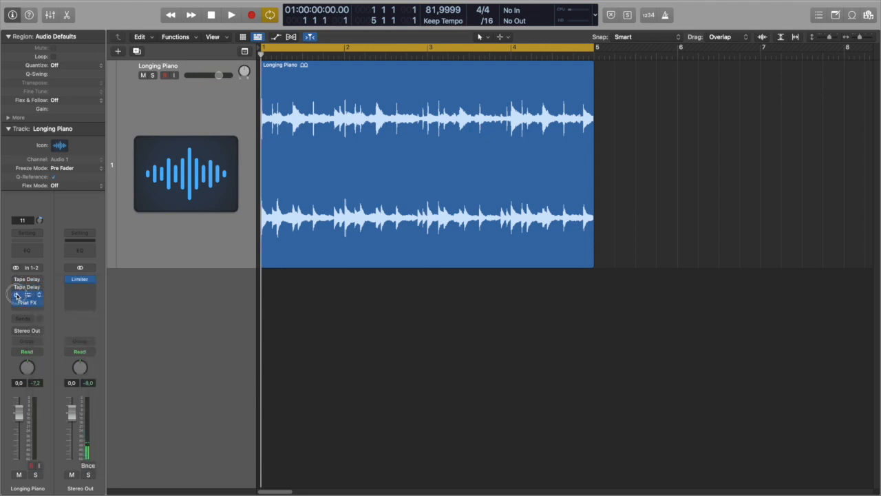
left_click(232, 14)
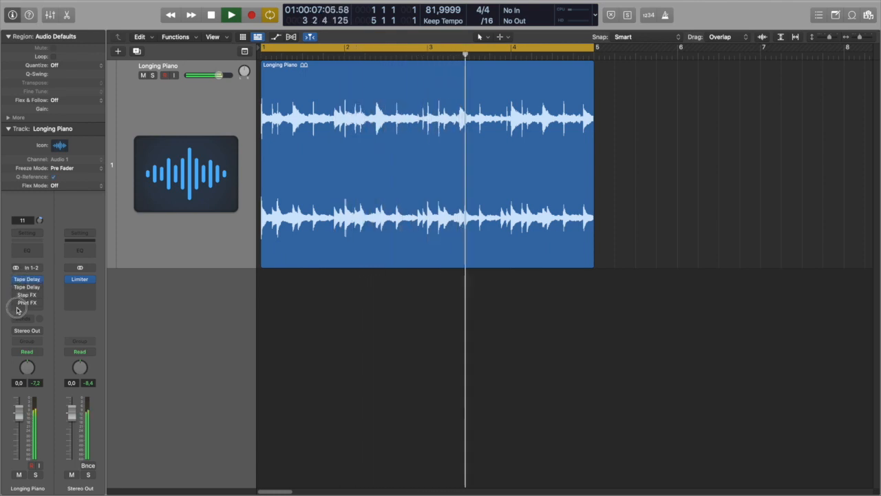
left_click(28, 279)
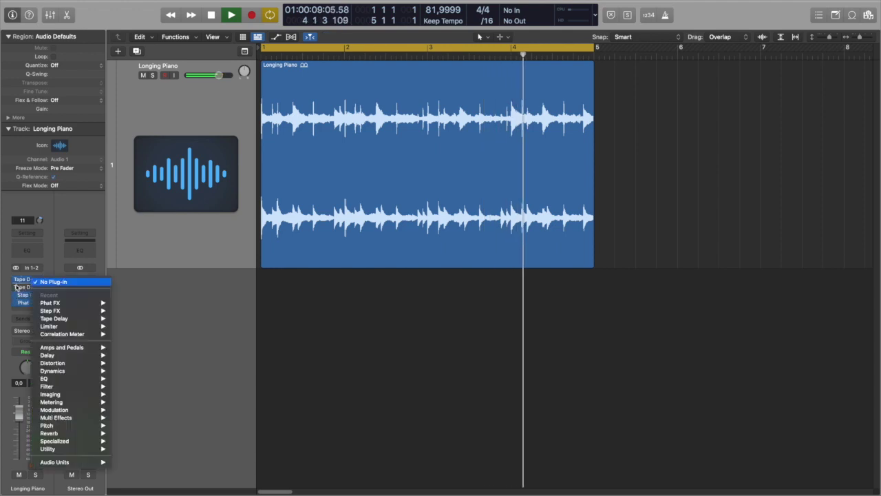
left_click(48, 325)
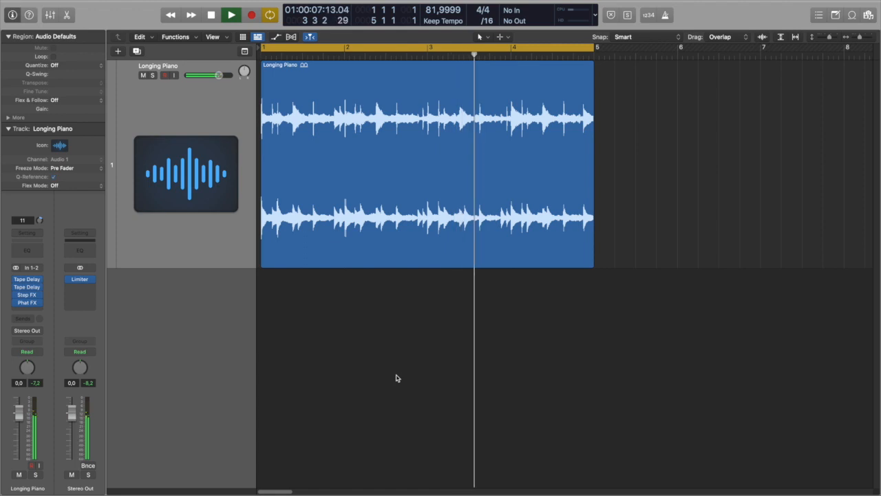
left_click(232, 14)
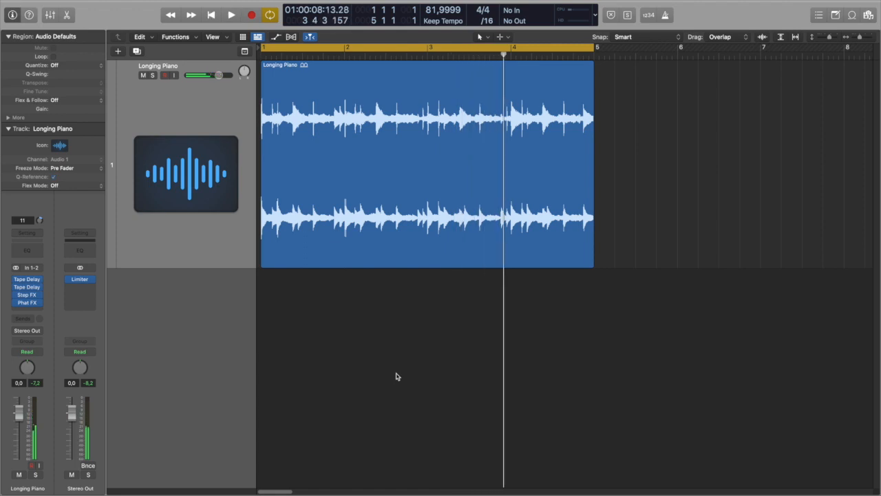